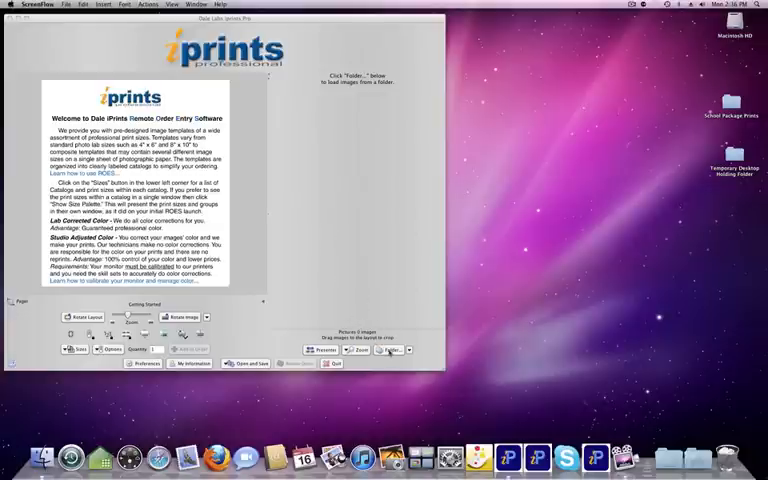
Step: Load the school package photos folder from the Desktop as image thumbnails
{"action": "left_click", "coordinate": [394, 350]}
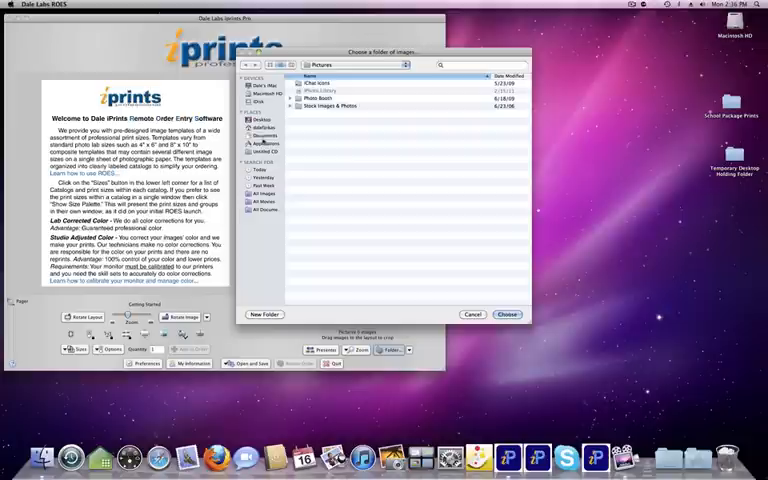
{"action": "left_click", "coordinate": [268, 120]}
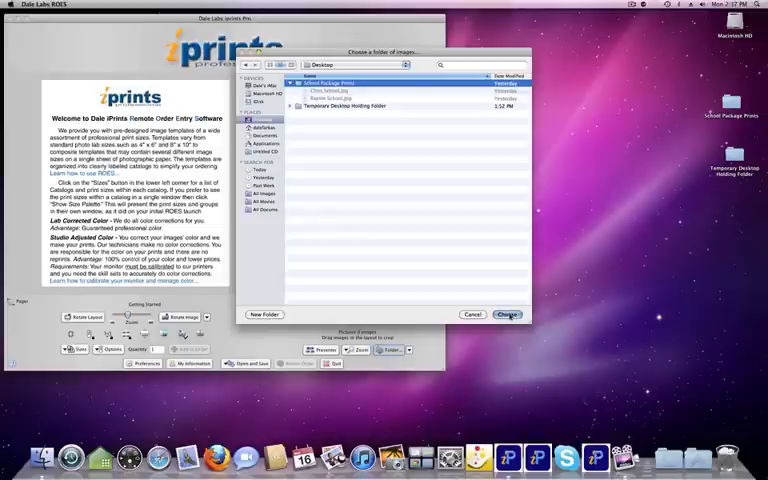
{"action": "left_click", "coordinate": [506, 314]}
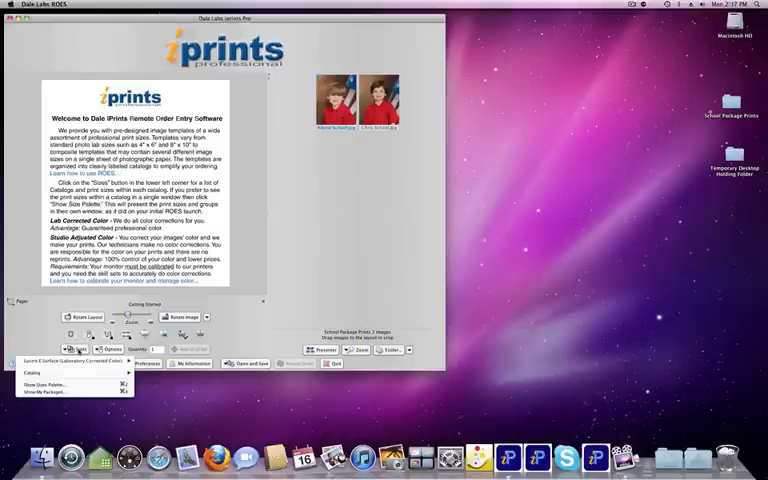
Step: Switch to a blank template and bring up the Packages template category
{"action": "left_click", "coordinate": [36, 372]}
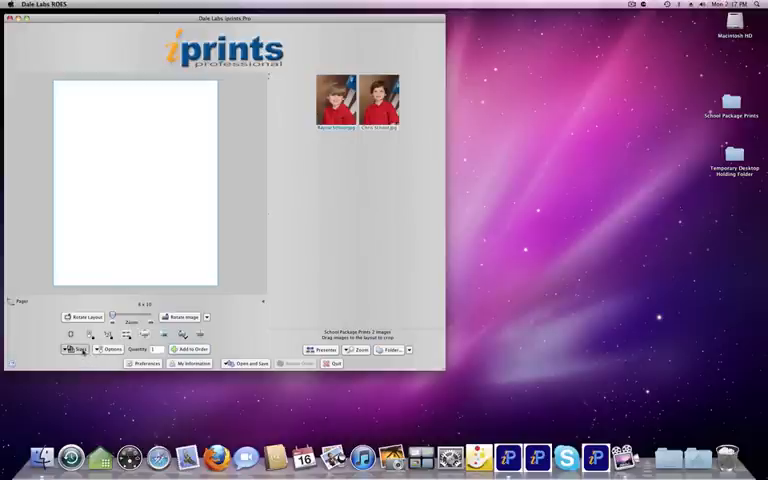
{"action": "left_click", "coordinate": [76, 348]}
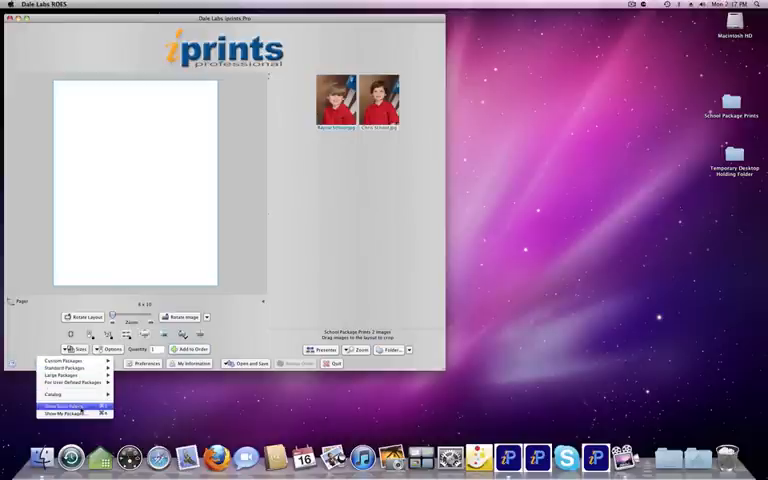
{"action": "left_click", "coordinate": [80, 394]}
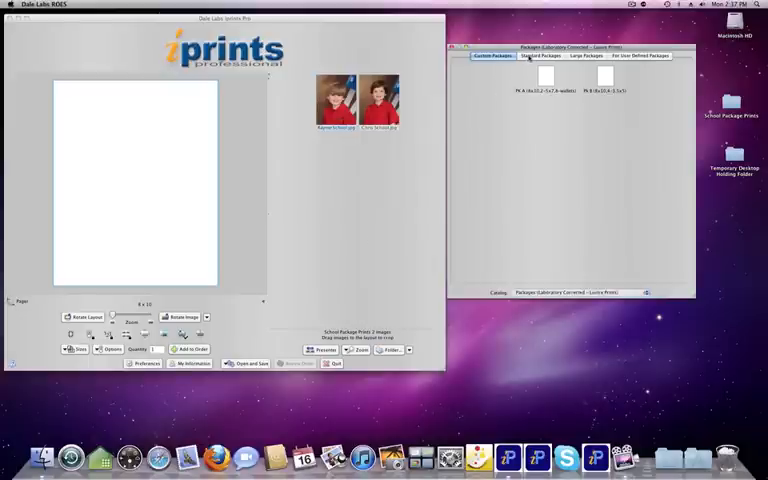
Step: Pick the Standard Packages 8x10 layout and fill it with the first boy's portrait
{"action": "left_click", "coordinate": [536, 56]}
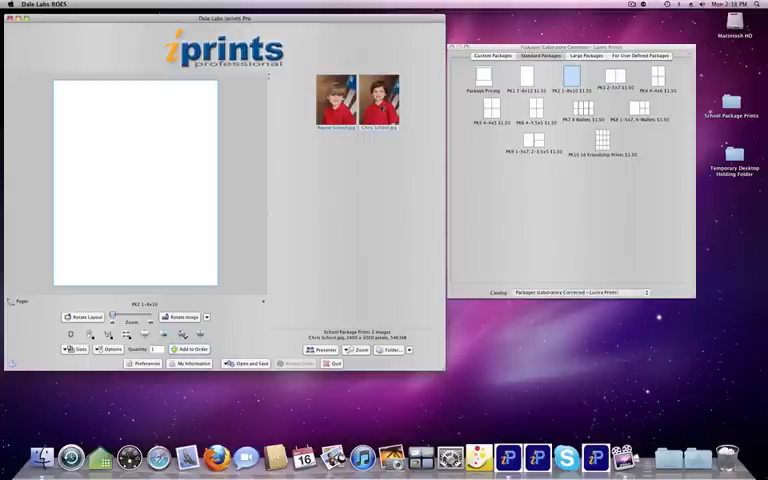
{"action": "left_click_drag", "start_coordinate": [374, 96], "coordinate": [130, 184]}
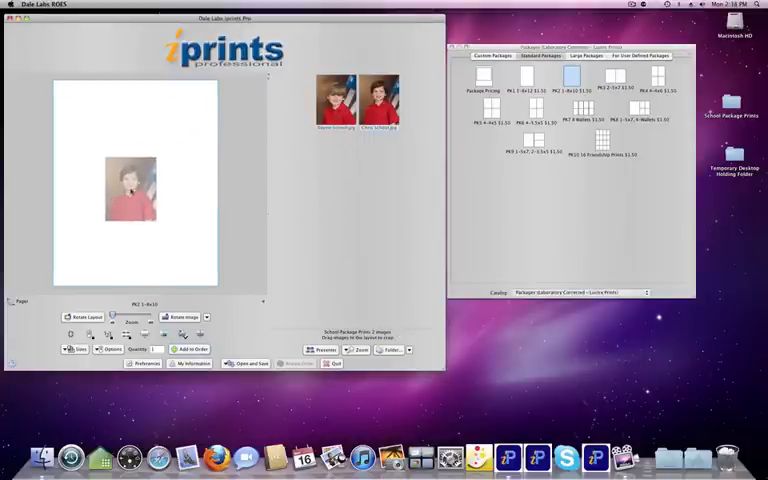
{"action": "left_click", "coordinate": [386, 96]}
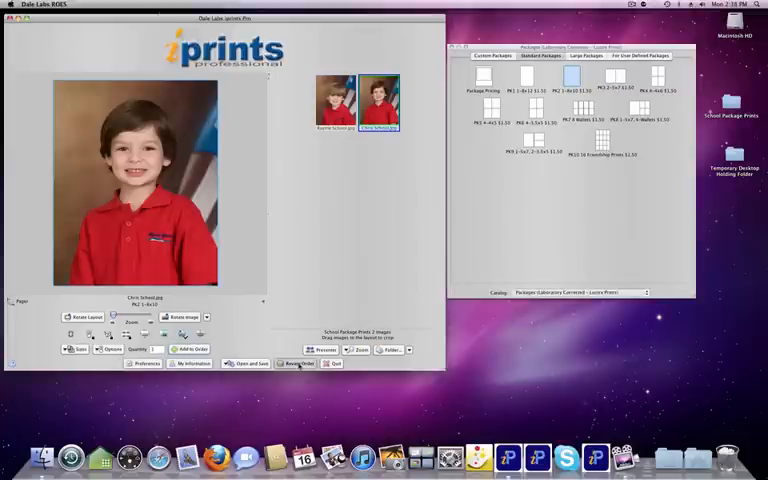
Step: Add the first boy's 8x10 and his 2-up 5x7 package to the order
{"action": "left_click", "coordinate": [300, 364]}
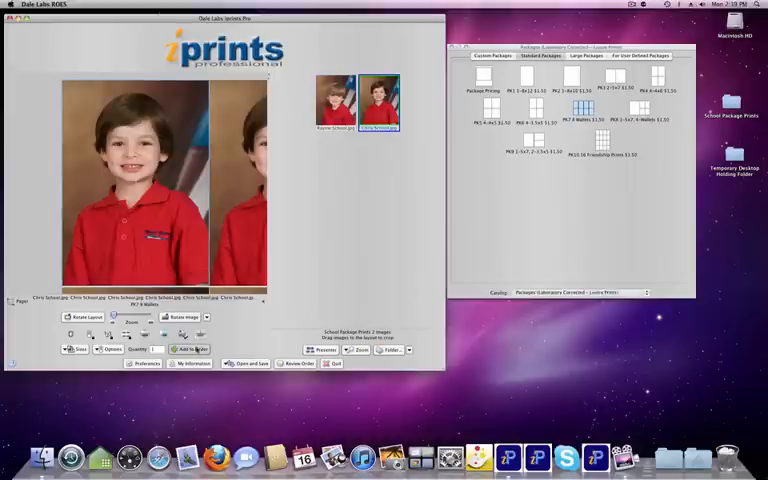
{"action": "left_click", "coordinate": [296, 364]}
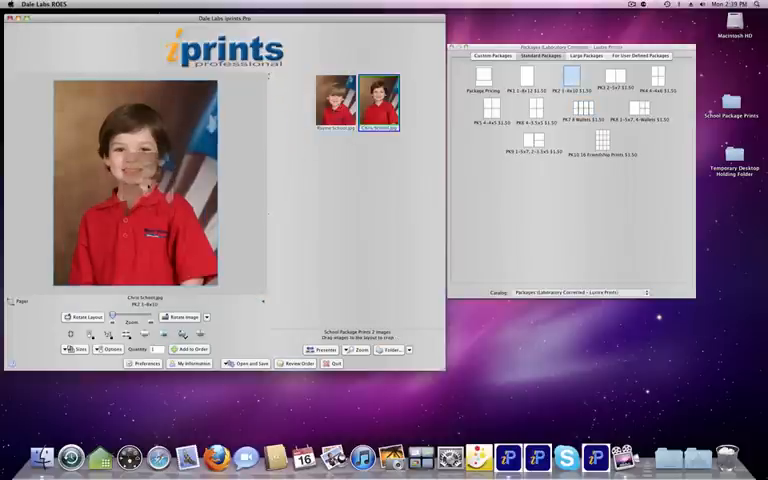
Step: Use the second boy's photo in the layouts, add his prints to the order and view the order
{"action": "left_click", "coordinate": [336, 98]}
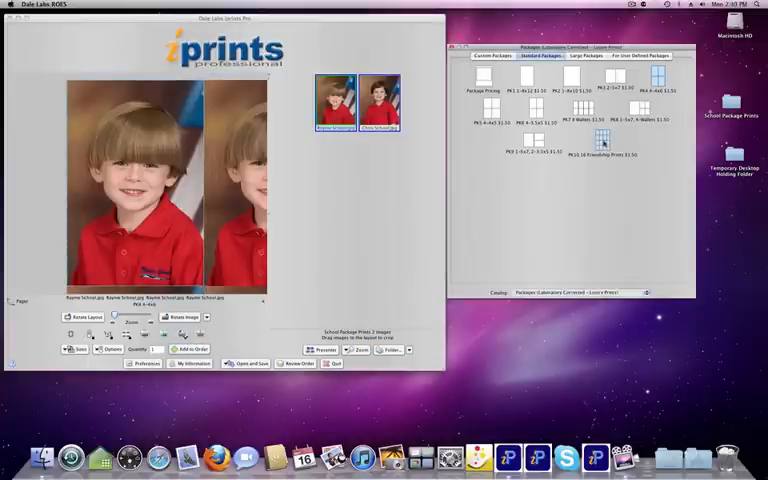
{"action": "left_click", "coordinate": [598, 136]}
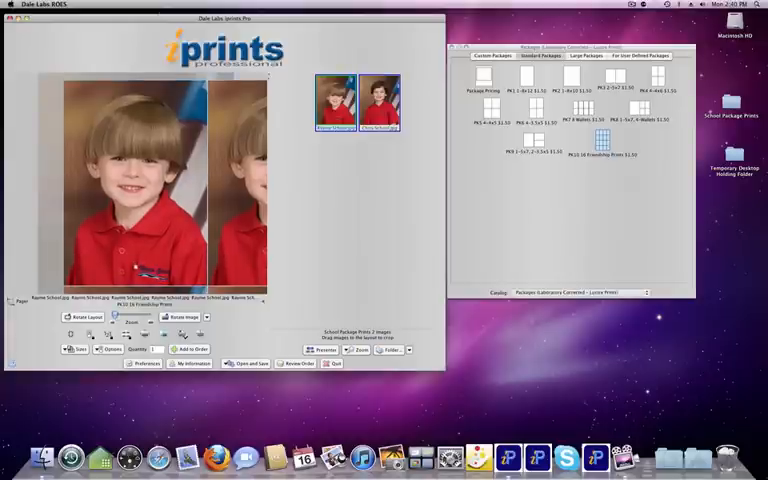
{"action": "left_click", "coordinate": [190, 348]}
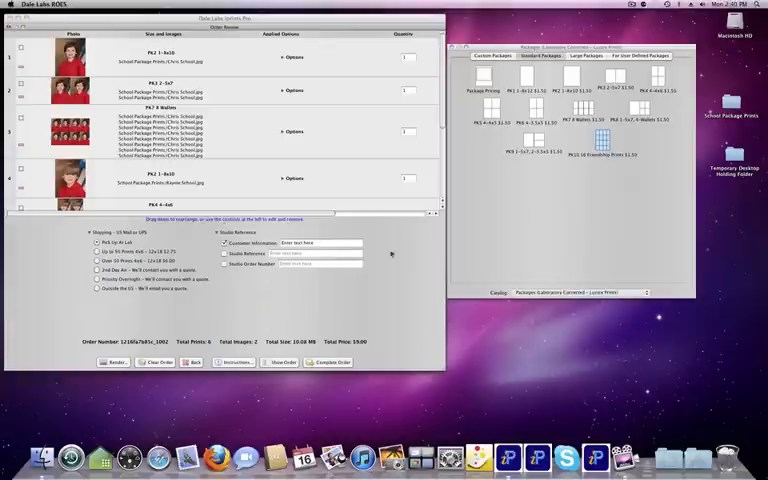
Step: Scroll through the order list to review the prints ordered for both boys
{"action": "scroll", "scroll_direction": "down", "scroll_amount": 3}
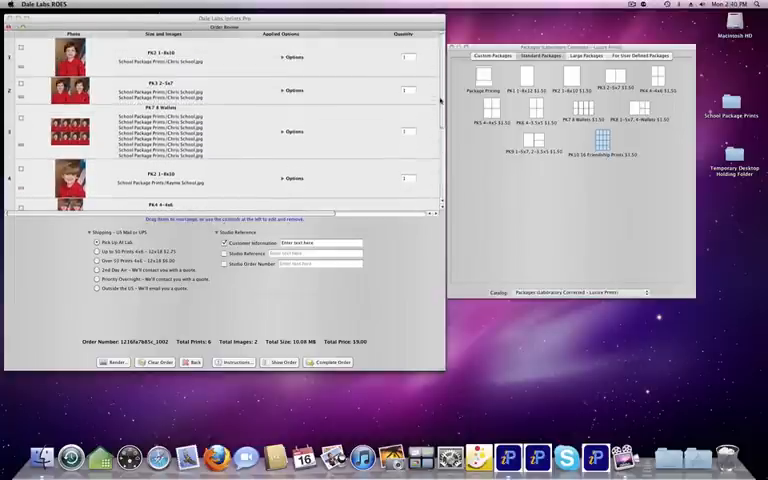
{"action": "scroll", "scroll_direction": "down", "scroll_amount": 3}
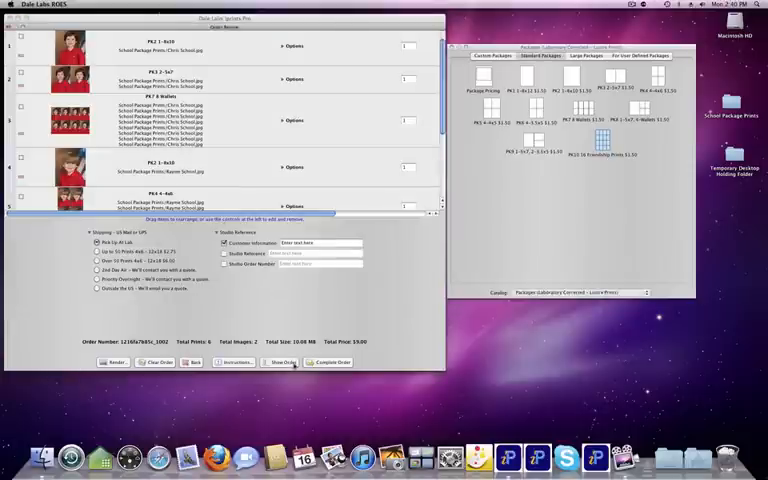
{"action": "mouse_move", "coordinate": [412, 148]}
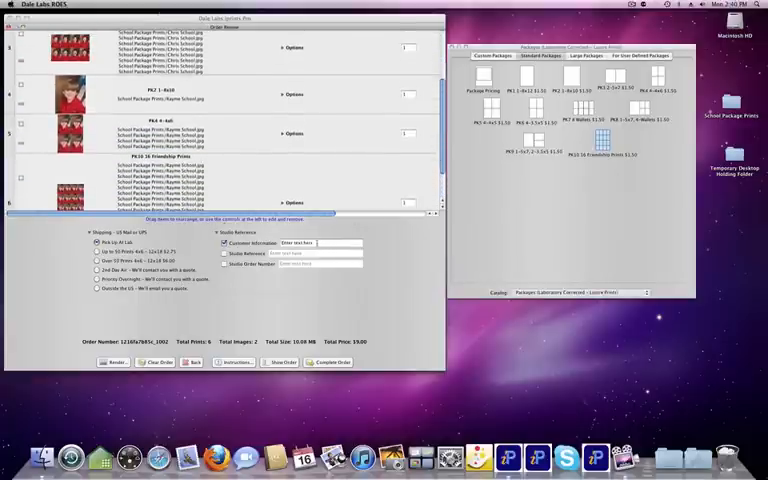
{"action": "left_click", "coordinate": [316, 244]}
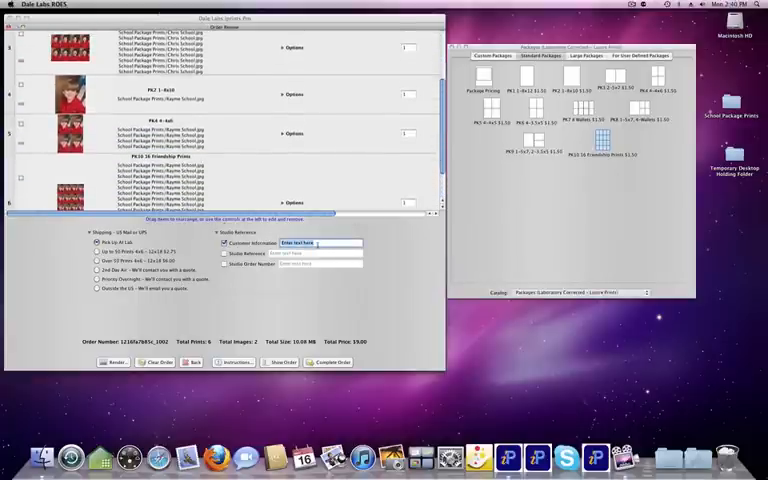
{"action": "type", "text": "Dale Studio"}
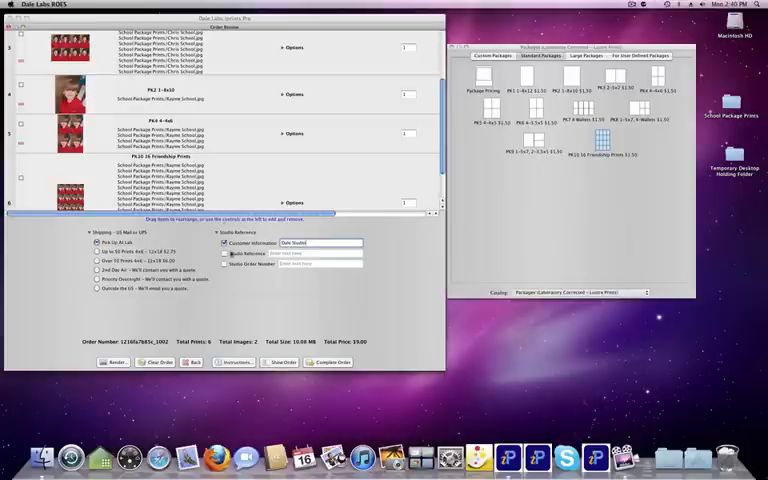
{"action": "left_click", "coordinate": [224, 252]}
{"action": "type", "text": "Test Prints"}
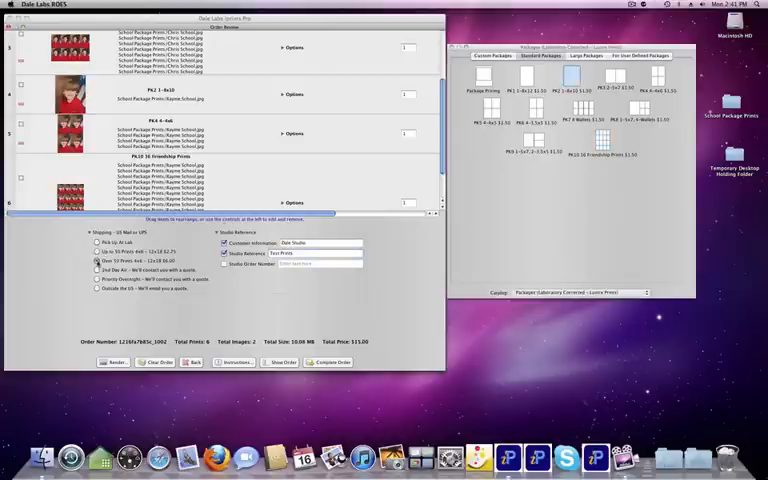
{"action": "left_click", "coordinate": [100, 242]}
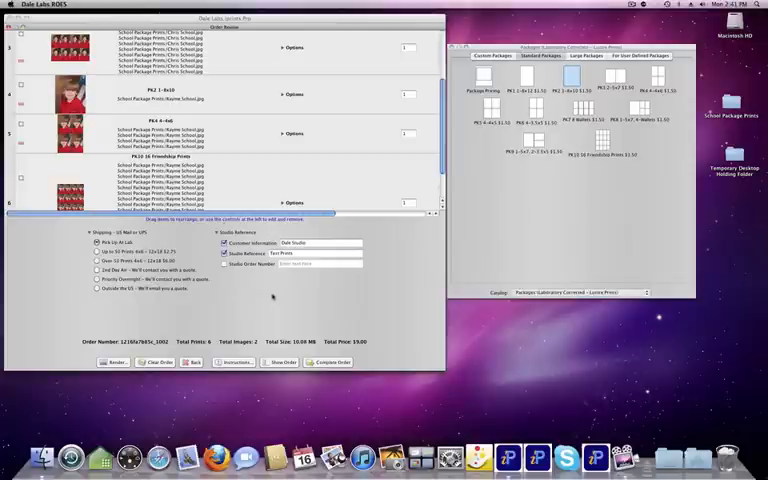
{"action": "mouse_move", "coordinate": [260, 276]}
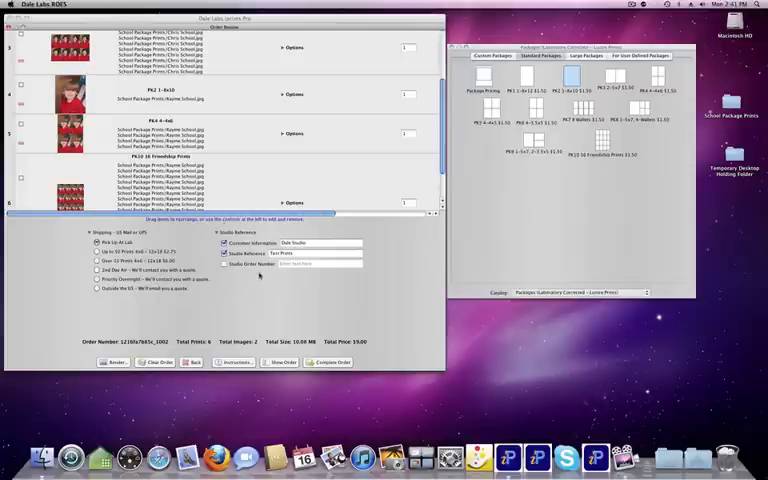